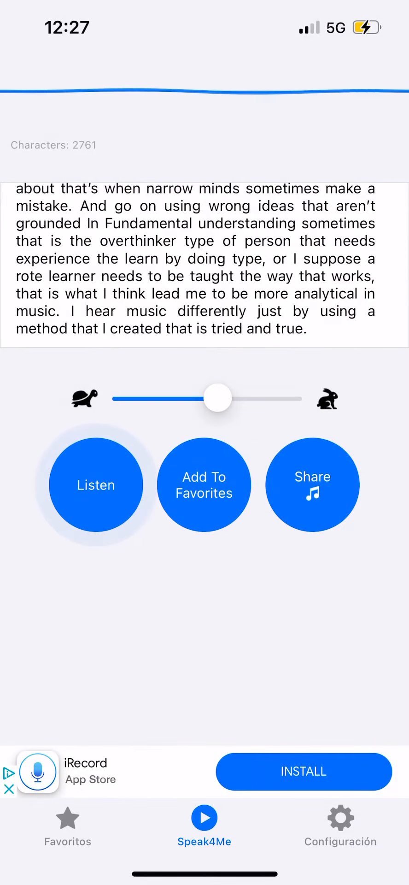
Step: Start Listen playback so the pasted musical-IQ essay is read aloud
{"action": "left_click", "coordinate": [95, 486]}
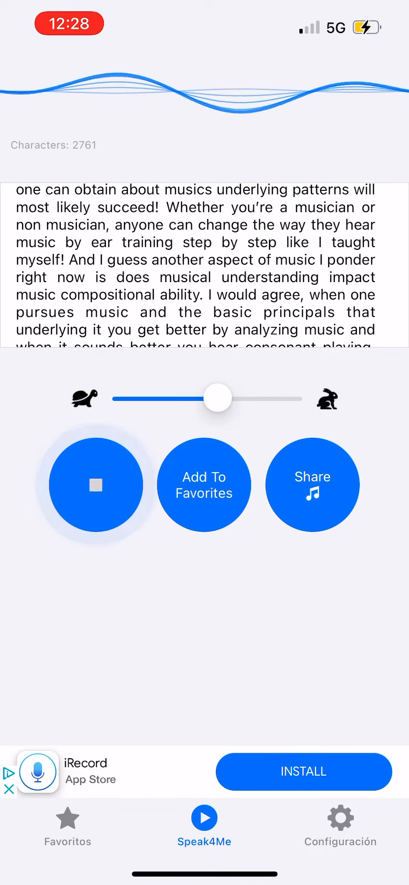
{"action": "scroll", "scroll_direction": "down", "scroll_amount": 3}
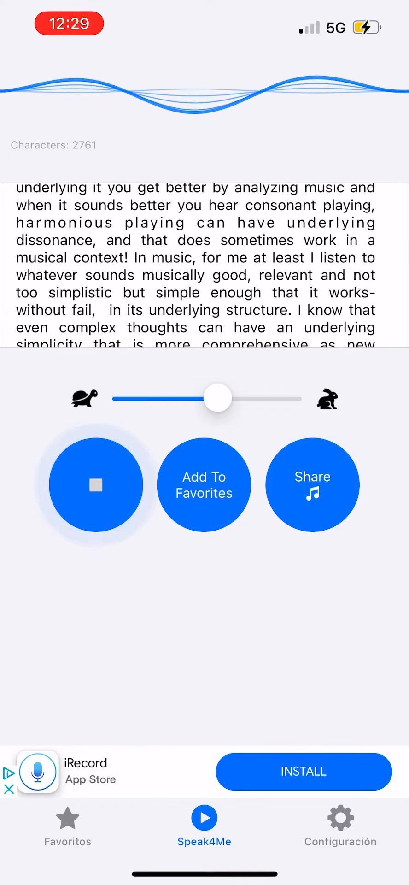
{"action": "scroll", "scroll_direction": "up", "scroll_amount": 3}
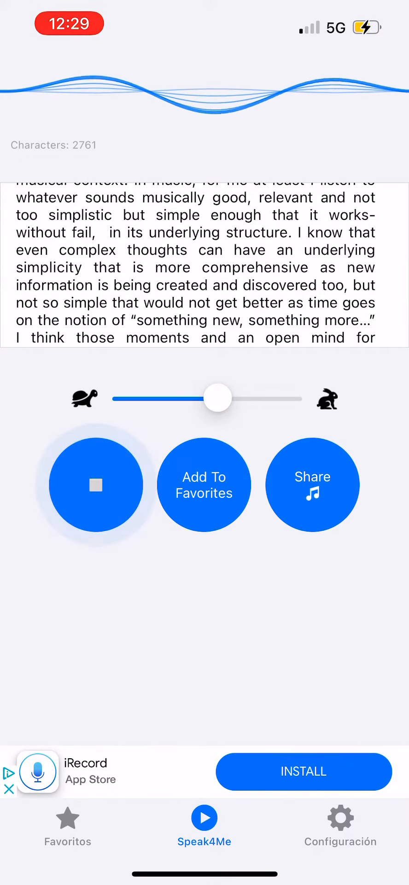
{"action": "scroll", "scroll_direction": "up", "scroll_amount": 3}
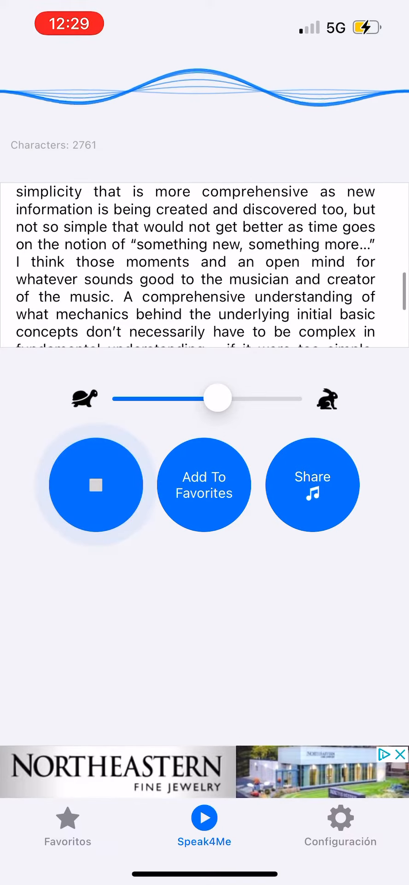